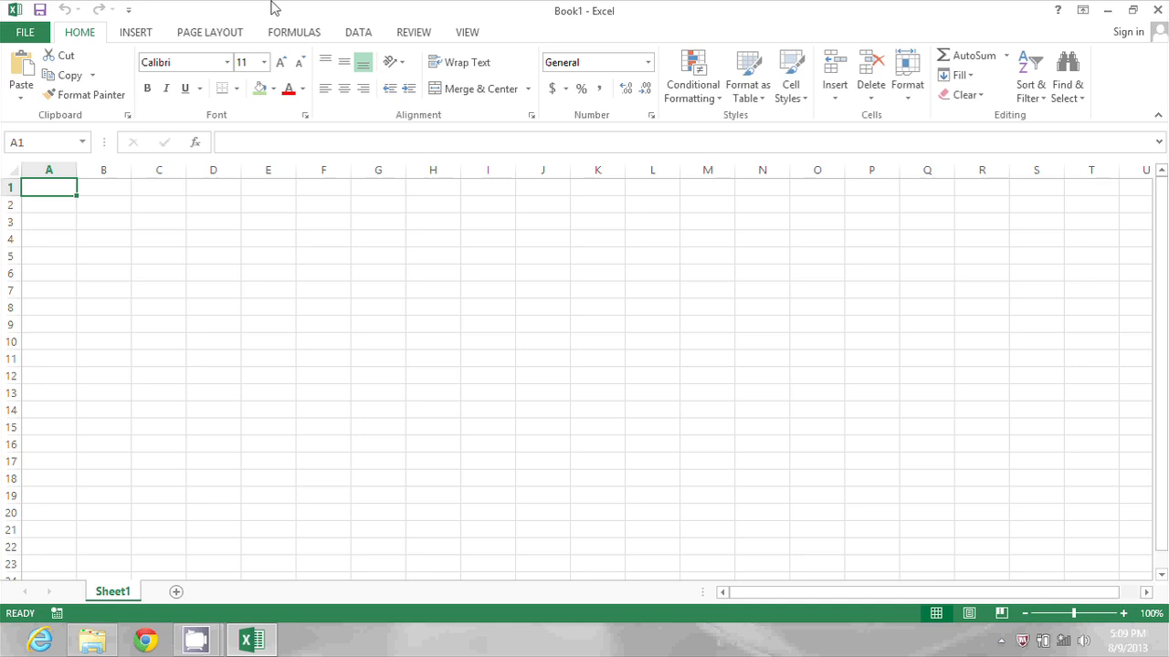
{"action": "mouse_move", "coordinate": [38, 306]}
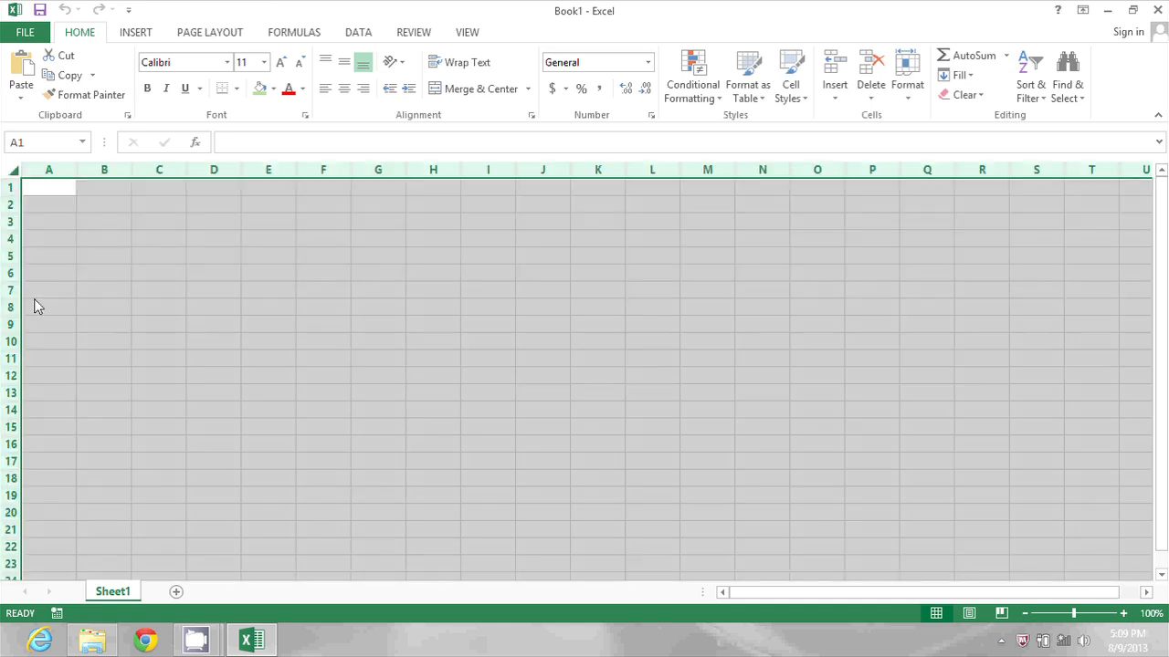
- Select every cell of the blank Sheet1 via the Select All corner
{"action": "left_click", "coordinate": [50, 238]}
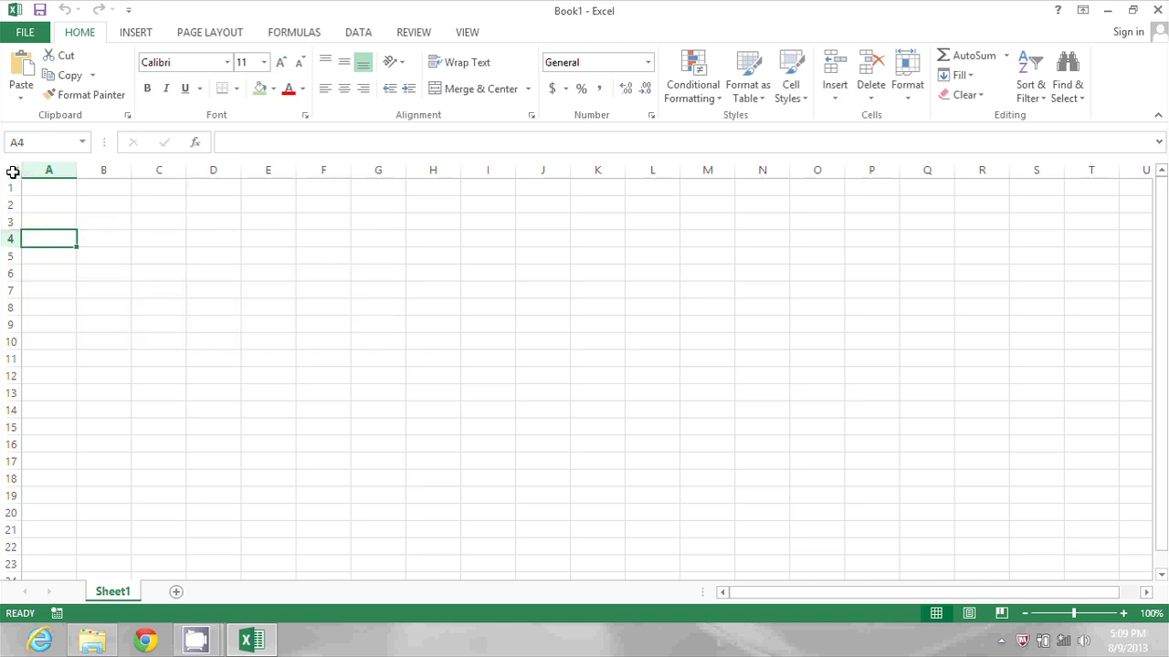
{"action": "left_click", "coordinate": [10, 172]}
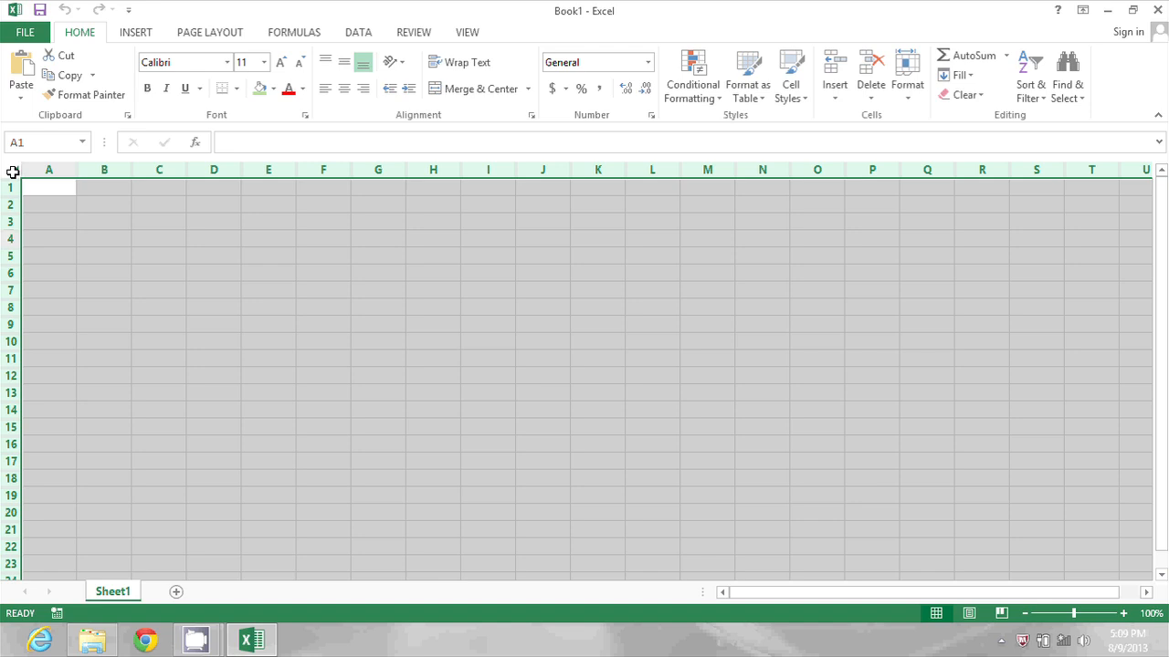
{"action": "mouse_move", "coordinate": [248, 118]}
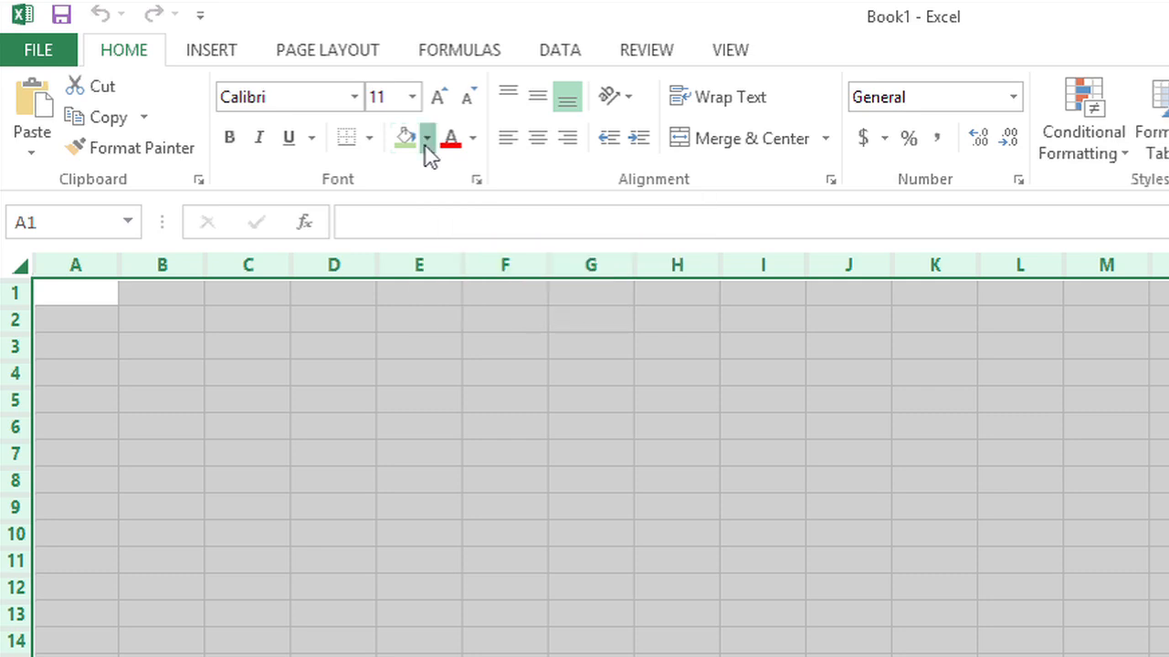
- Fill all cells of Sheet1 with a light orange background
{"action": "left_click", "coordinate": [426, 138]}
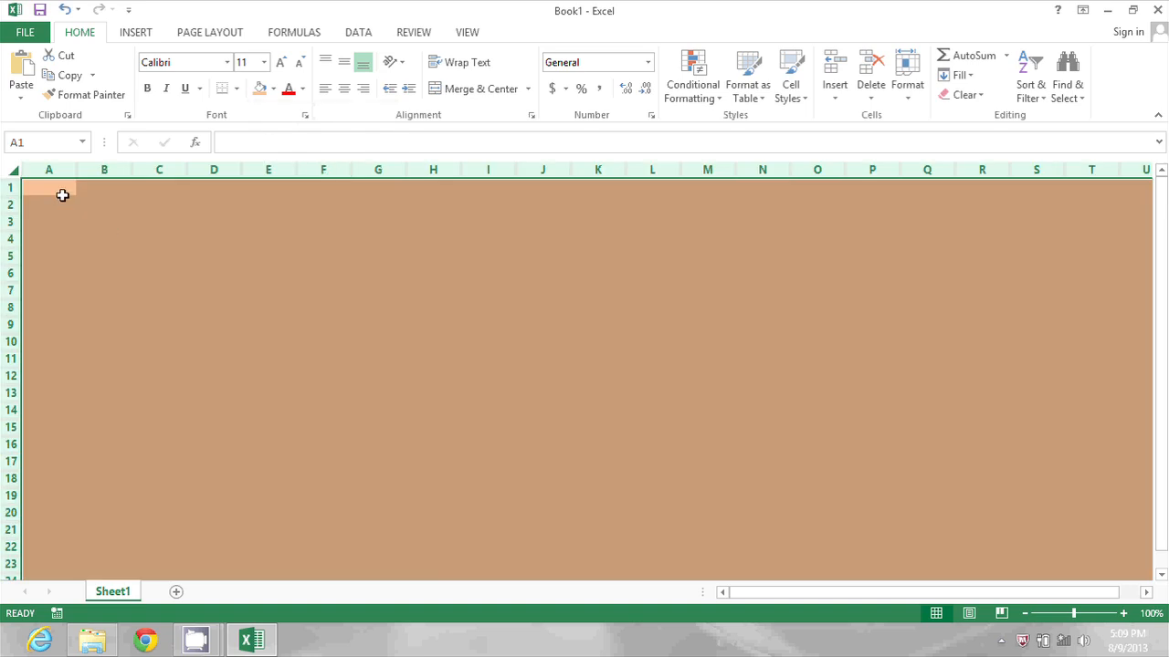
{"action": "left_click", "coordinate": [62, 190]}
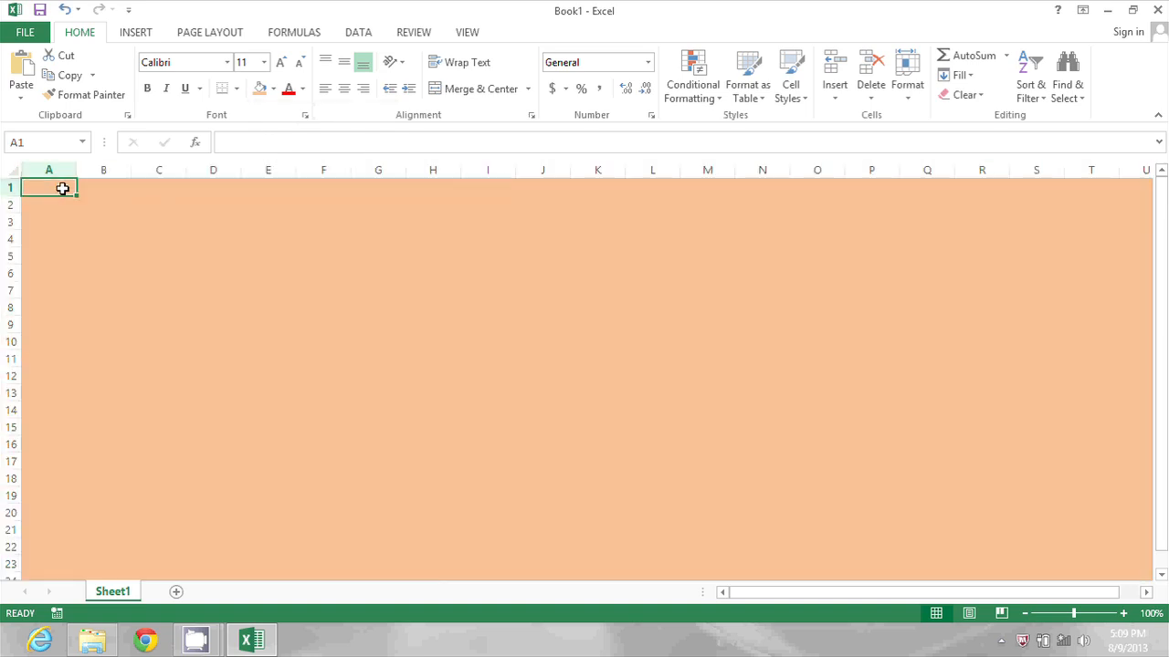
{"action": "mouse_move", "coordinate": [144, 571]}
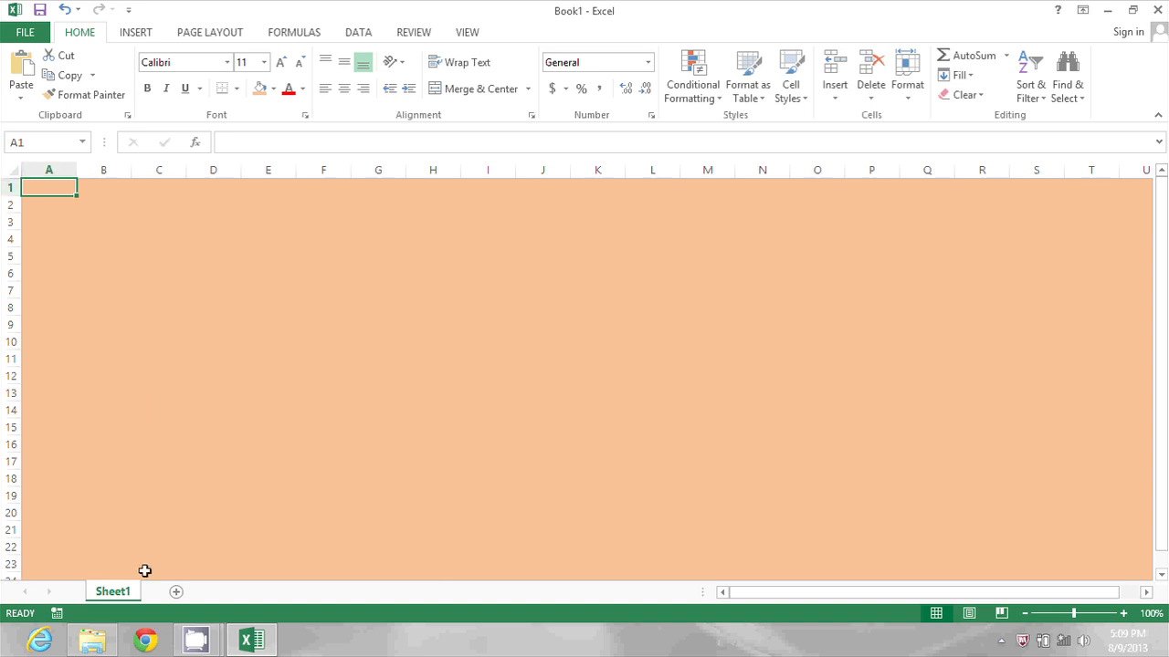
{"action": "mouse_move", "coordinate": [163, 593]}
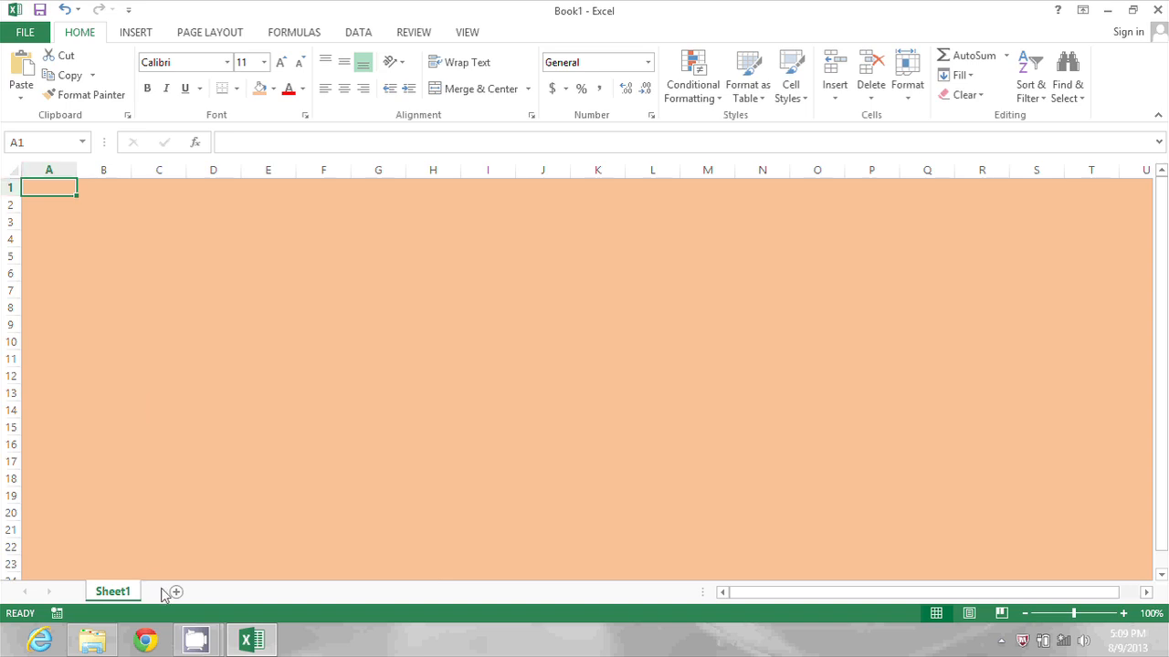
{"action": "mouse_move", "coordinate": [175, 591]}
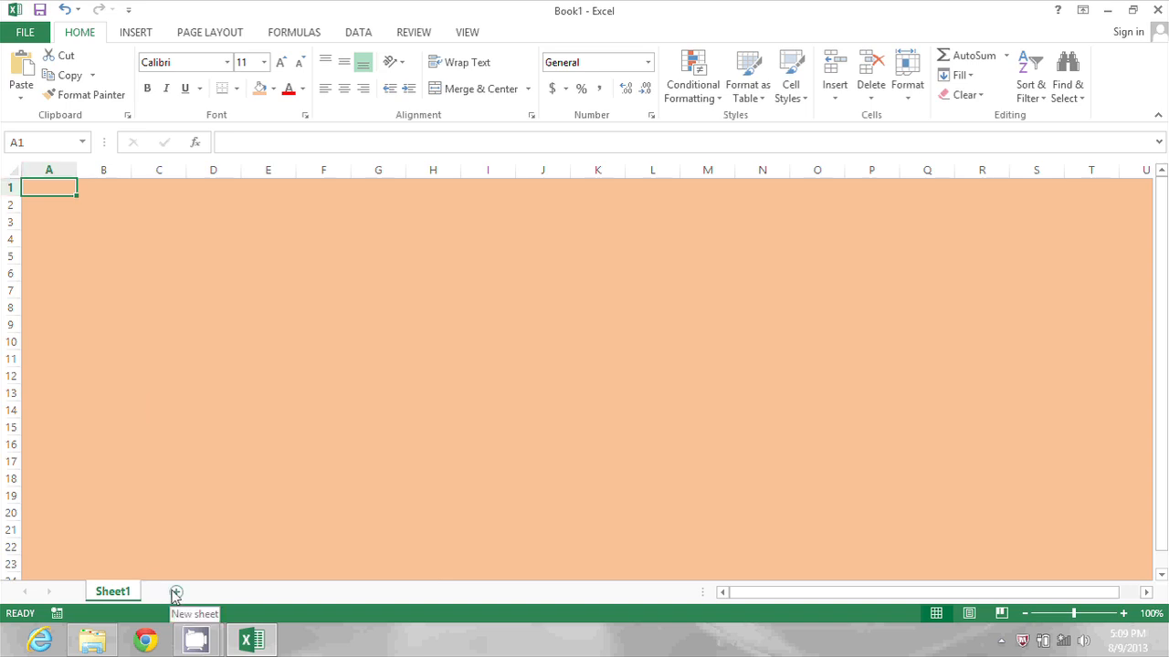
- Insert a new blank Sheet2 beside Sheet1
{"action": "left_click", "coordinate": [175, 591]}
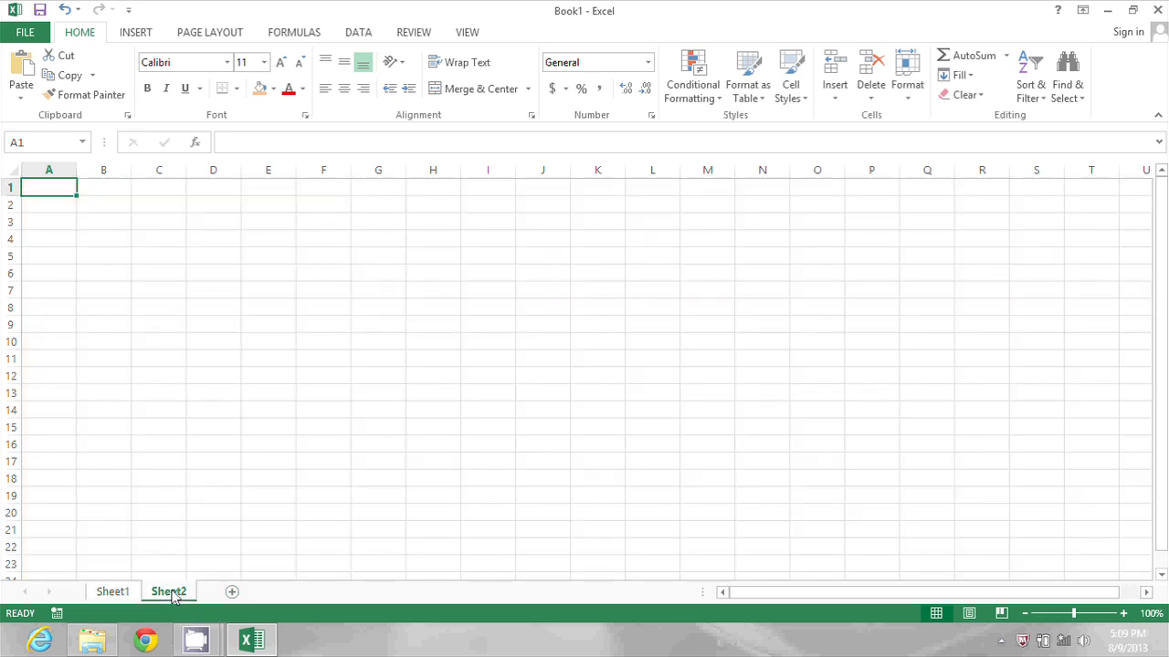
{"action": "mouse_move", "coordinate": [145, 605]}
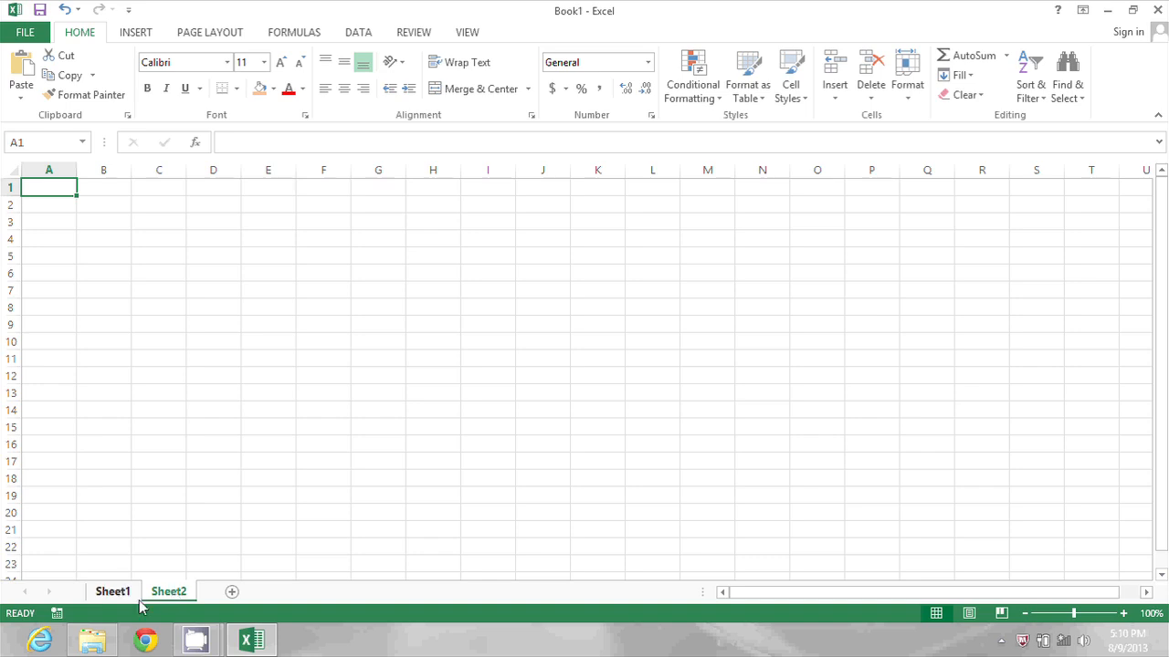